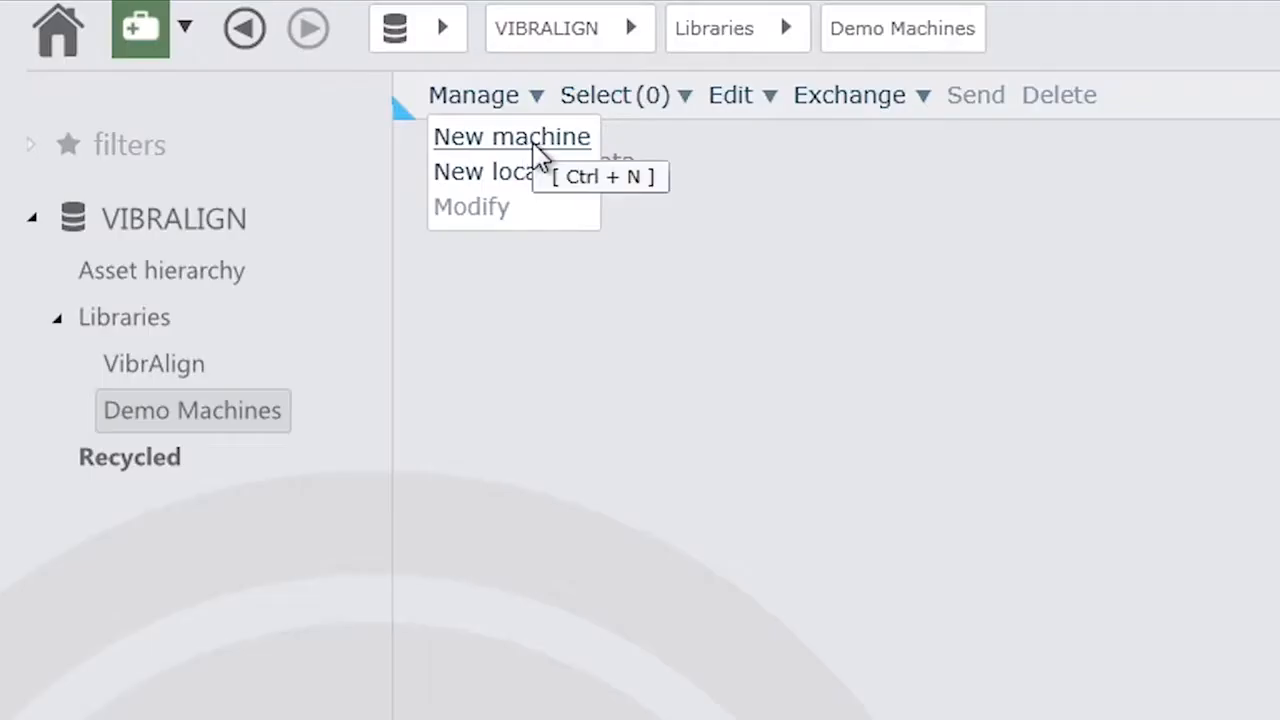
- Create a new machine in Demo Machines named 'Chilled Water P' and move to its schematic
click(512, 136)
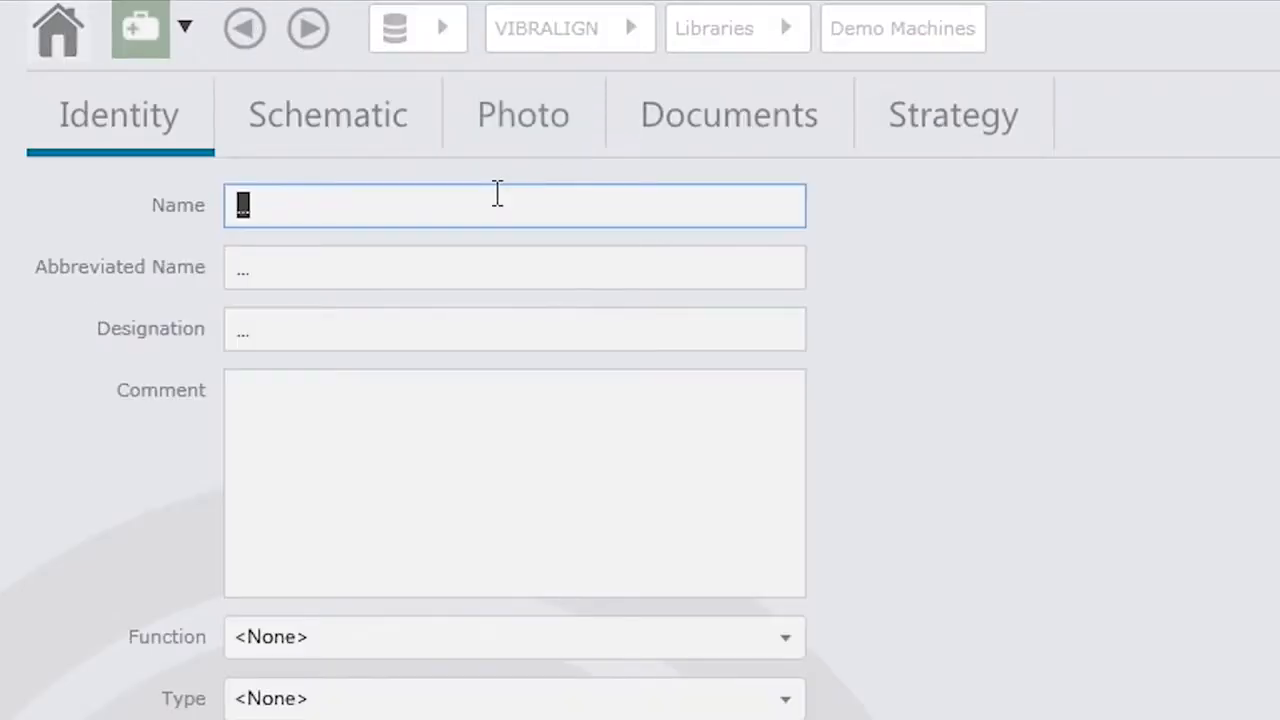
text(Chilled Water P)
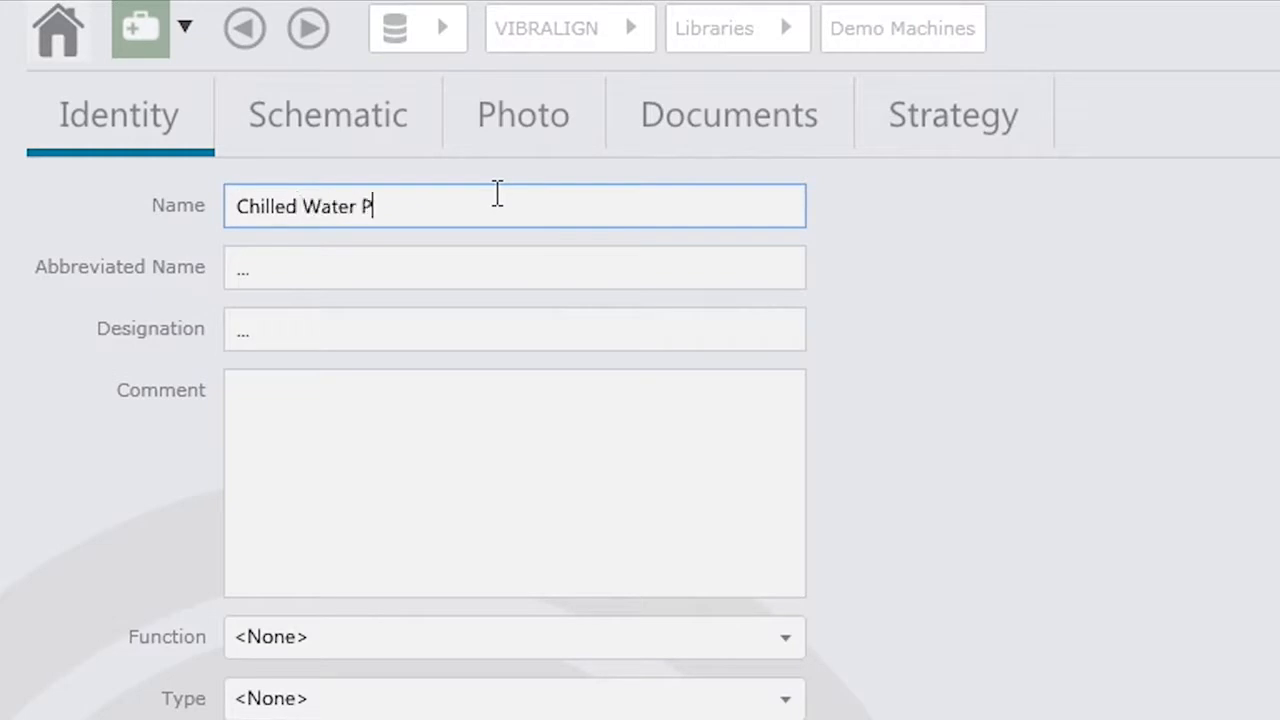
click(326, 114)
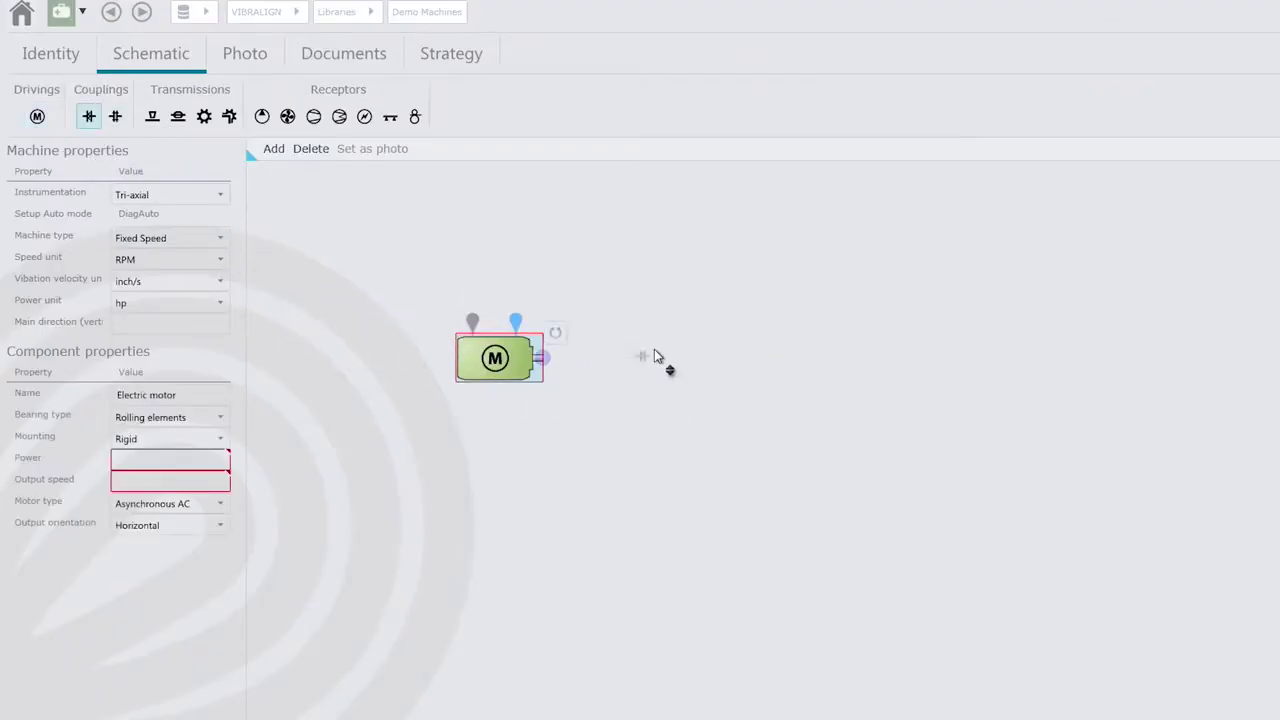
- Enter 200 hp as the electric motor's power in the component properties
click(88, 116)
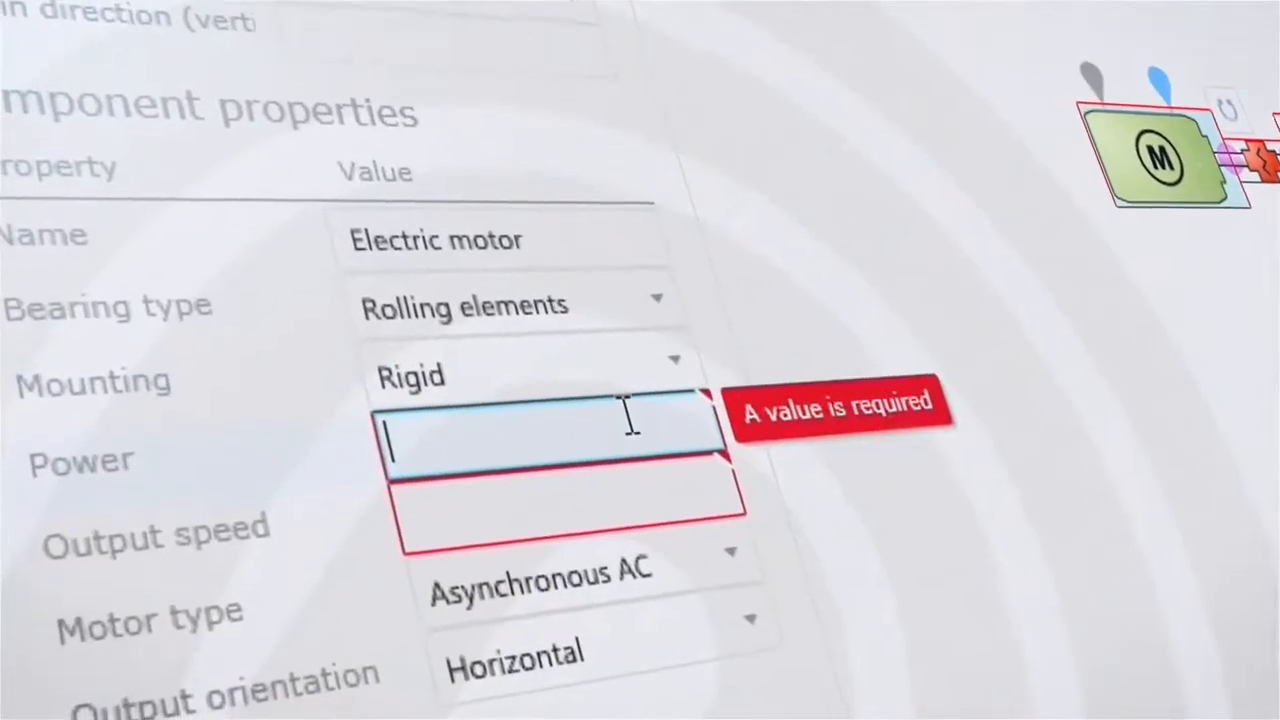
text(200 hp)
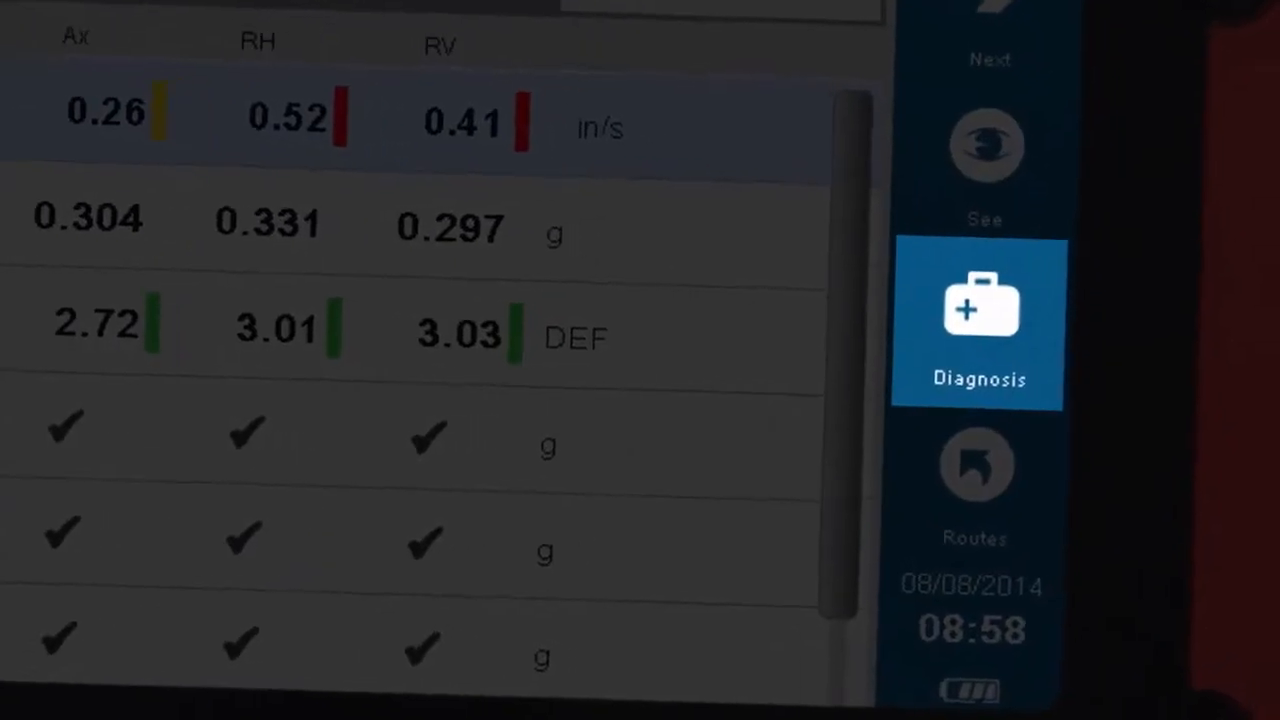
- Show the Hawk's diagnosis for the measured axial and radial vibration values
click(976, 322)
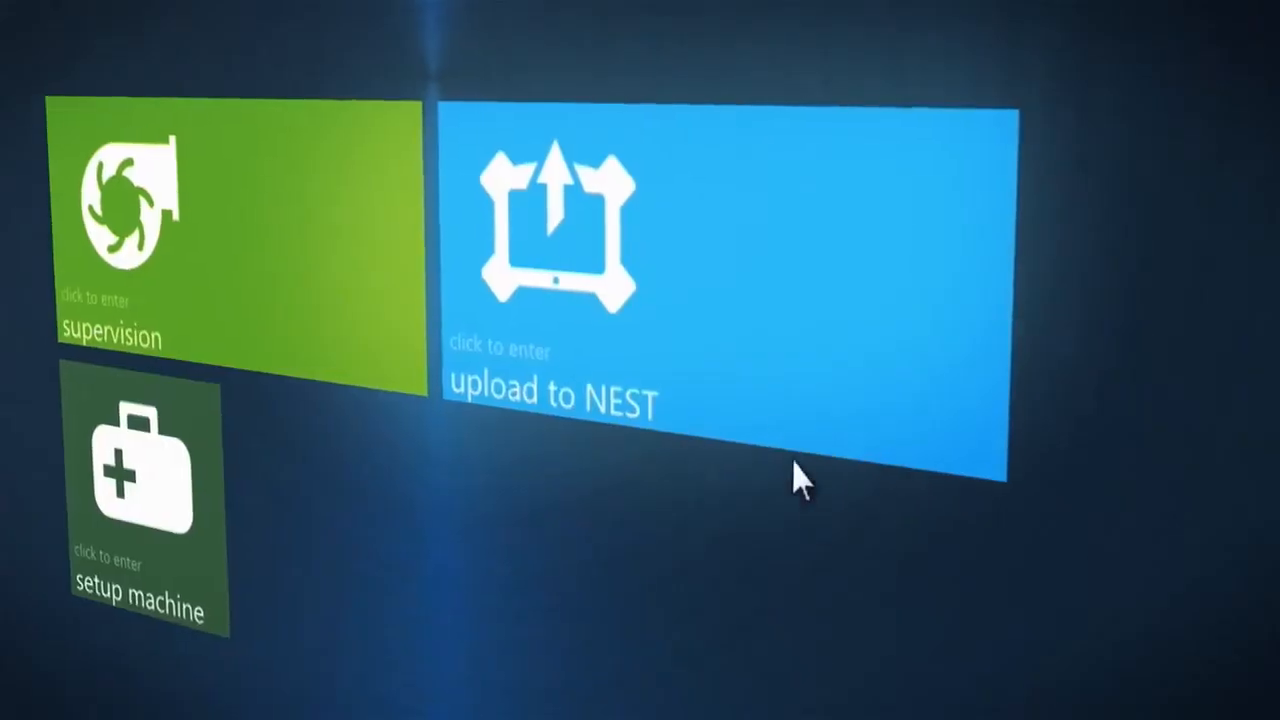
mouse_move(770, 440)
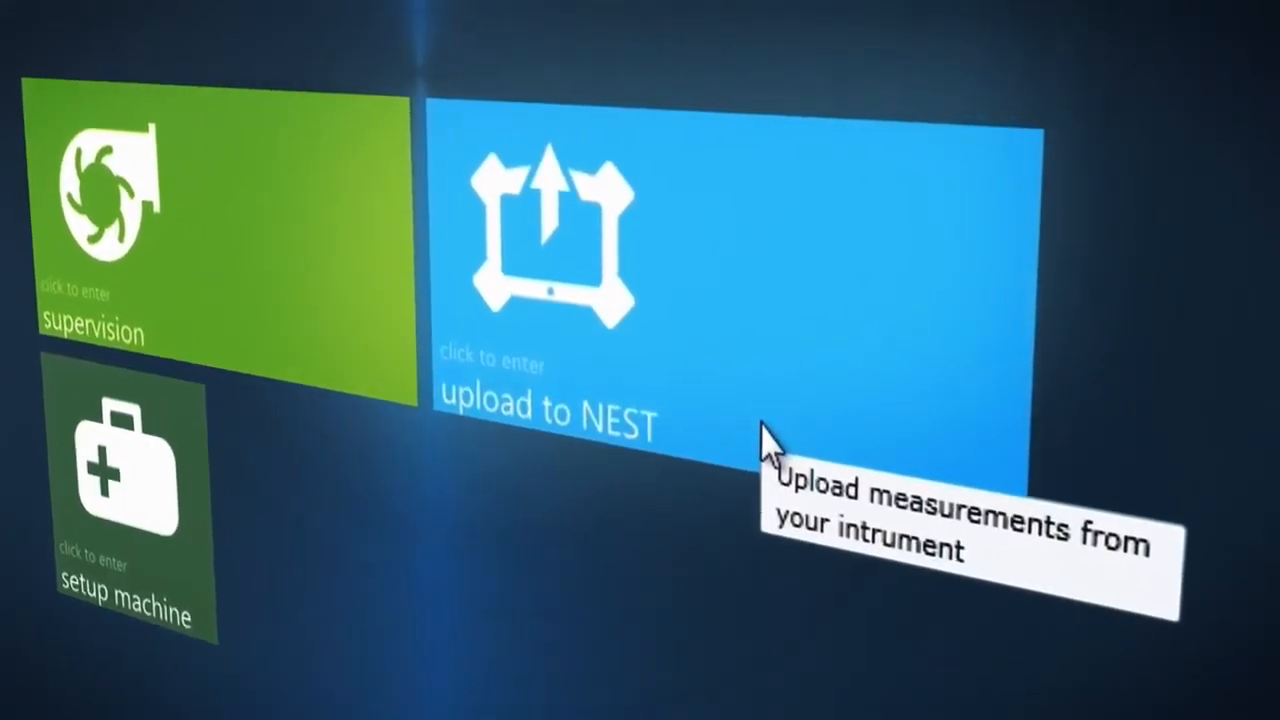